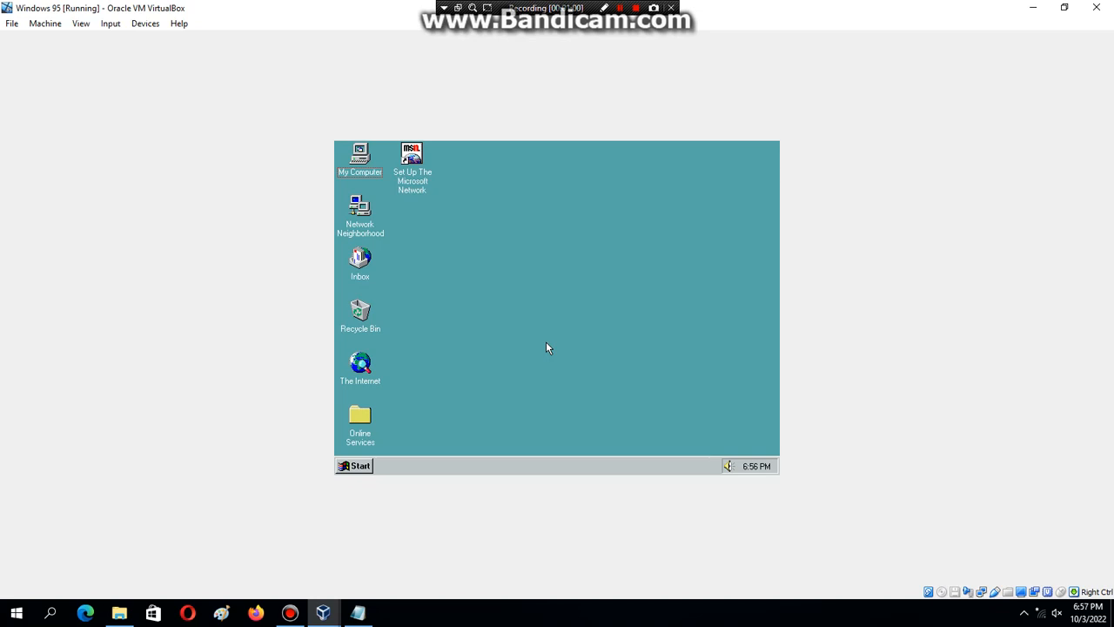
Load the FIX95CPU disc image into the VM's virtual optical drive
{"action": "left_click", "coordinate": [928, 592]}
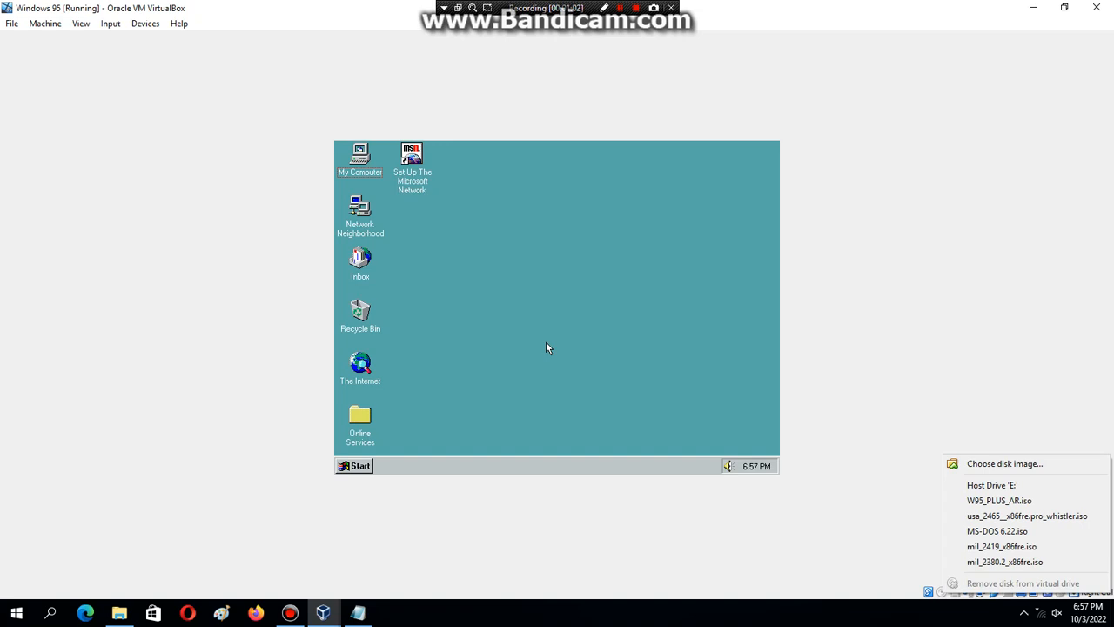
{"action": "left_click", "coordinate": [1003, 463]}
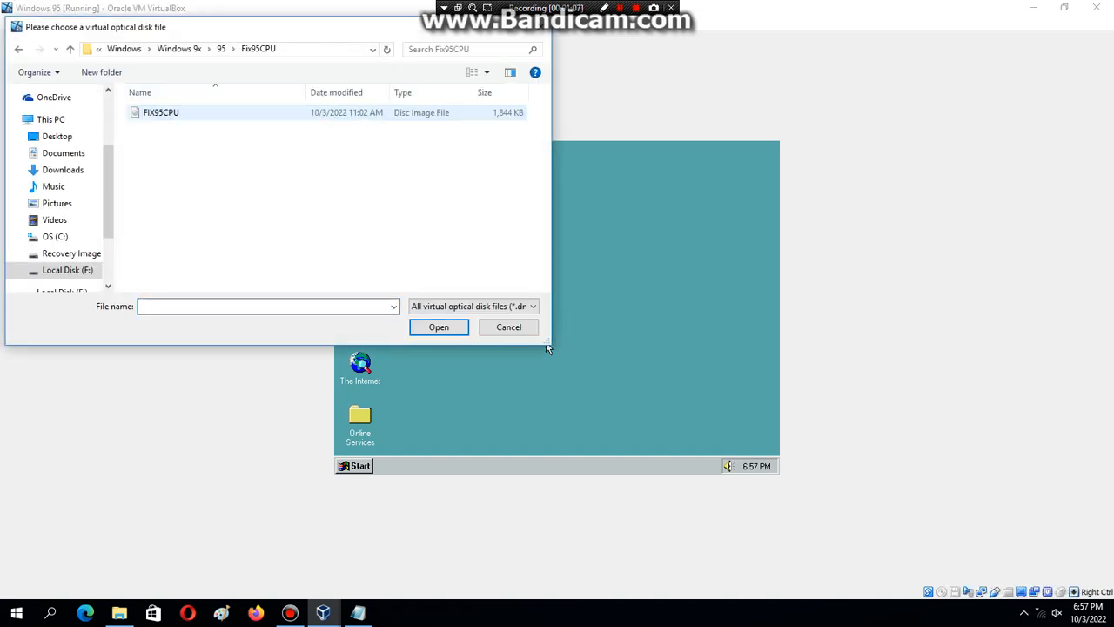
{"action": "left_click", "coordinate": [509, 327]}
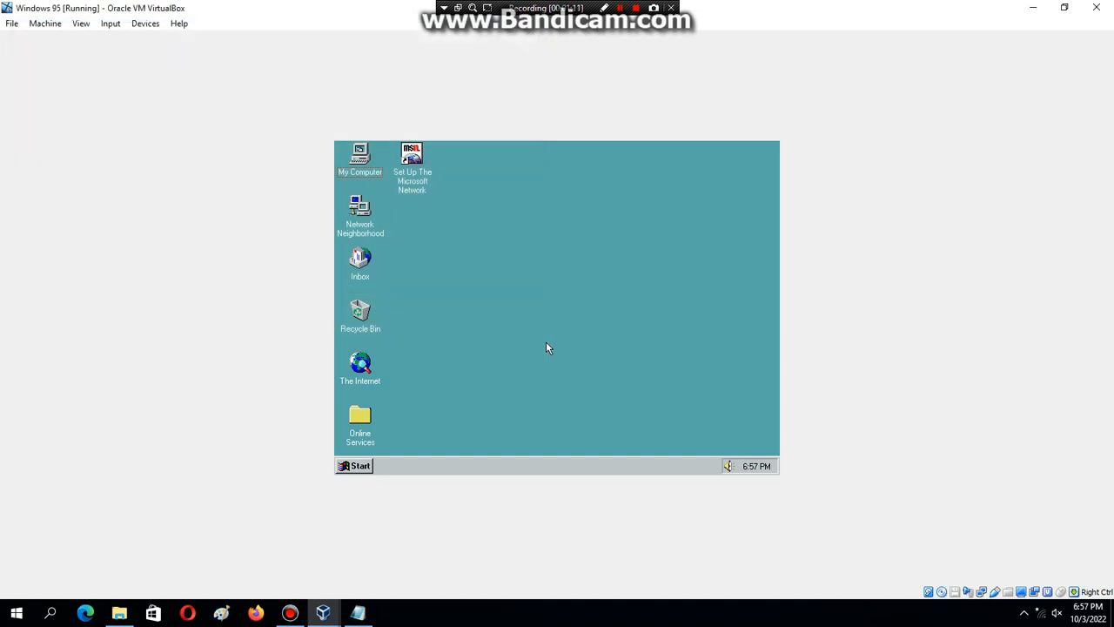
{"action": "mouse_move", "coordinate": [372, 451]}
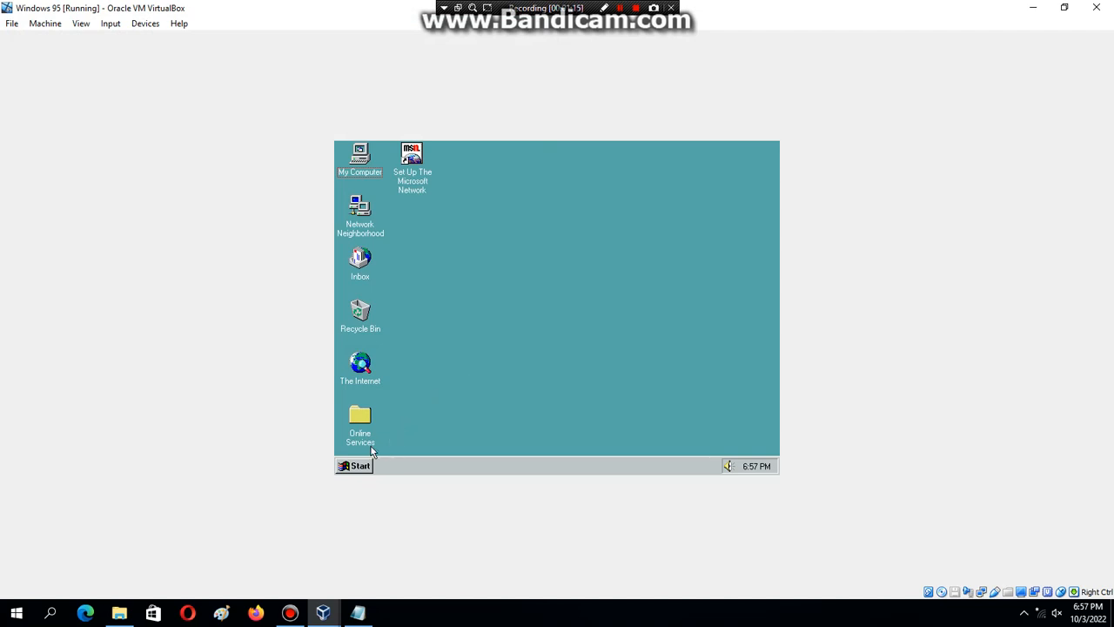
Restart Windows 95 from Start > Shut Down with 'Restart the computer?'
{"action": "left_click", "coordinate": [354, 465]}
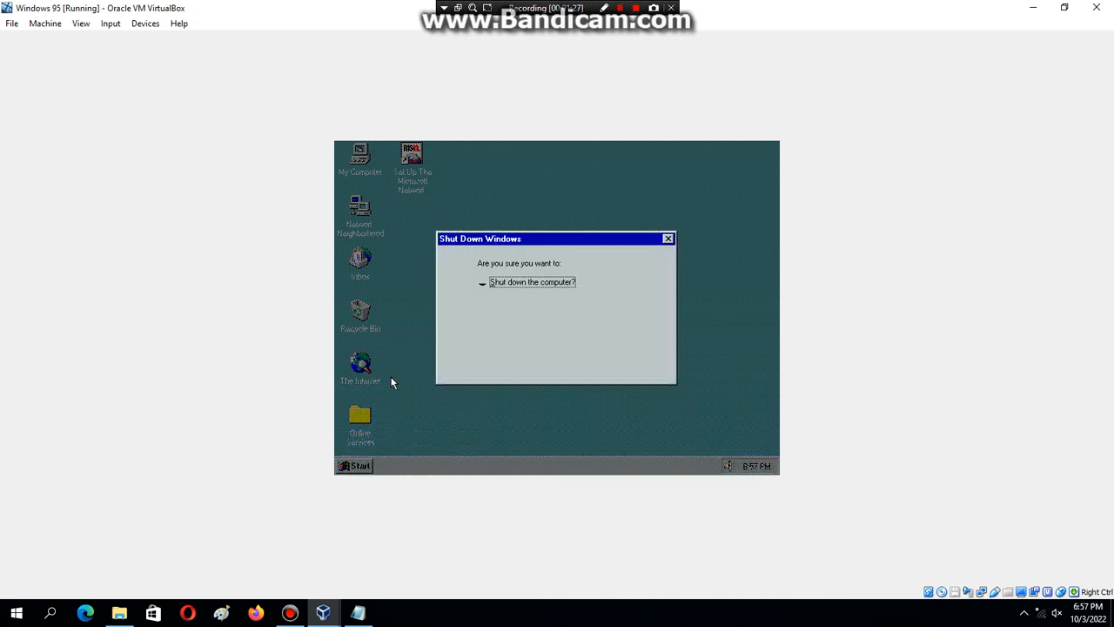
{"action": "left_click", "coordinate": [483, 296]}
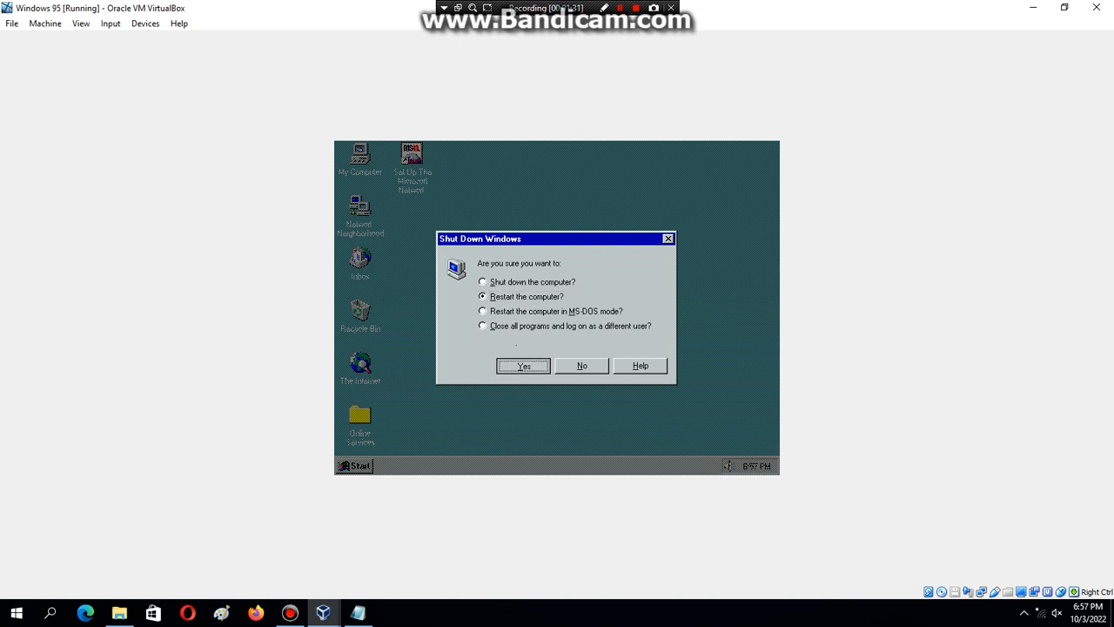
{"action": "left_click", "coordinate": [523, 365]}
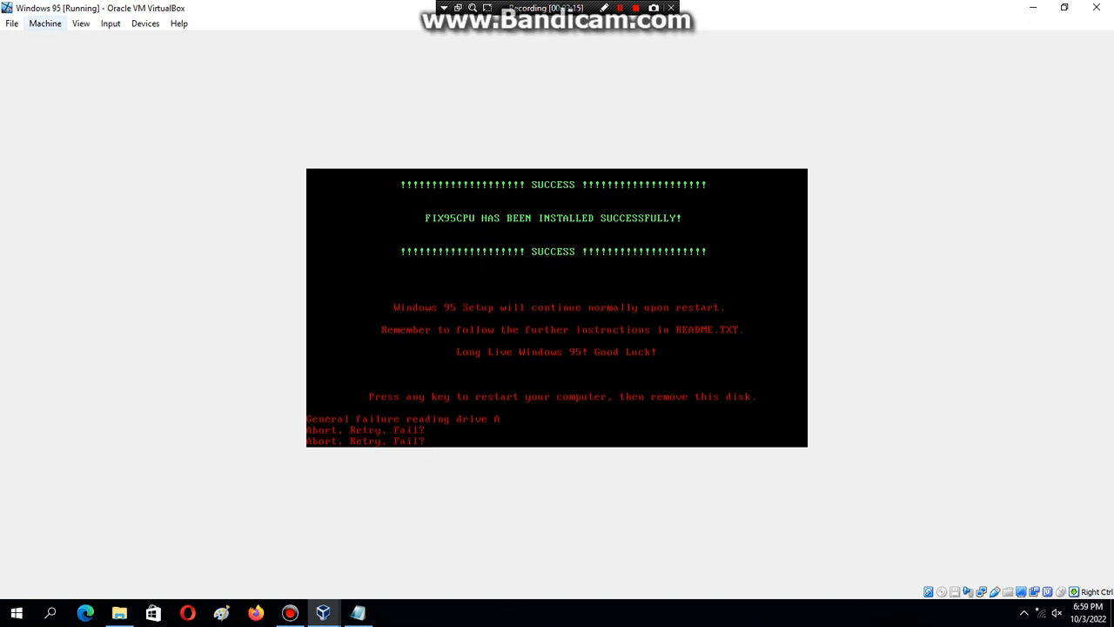
Reset the Windows 95 machine via Machine > Reset and confirm
{"action": "left_click", "coordinate": [44, 23]}
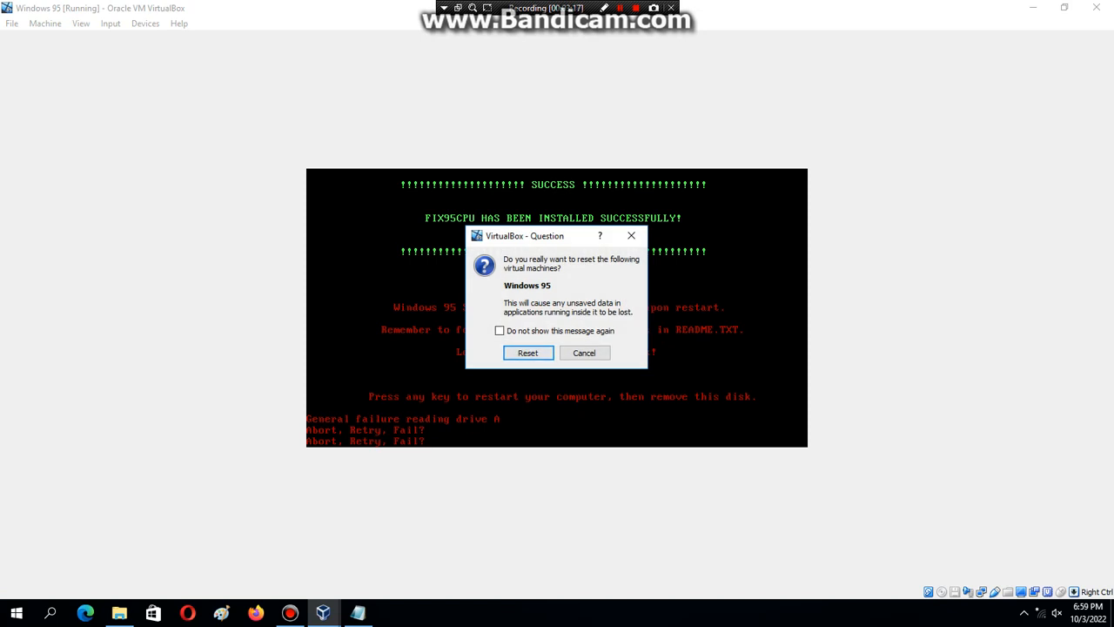
{"action": "left_click", "coordinate": [528, 353]}
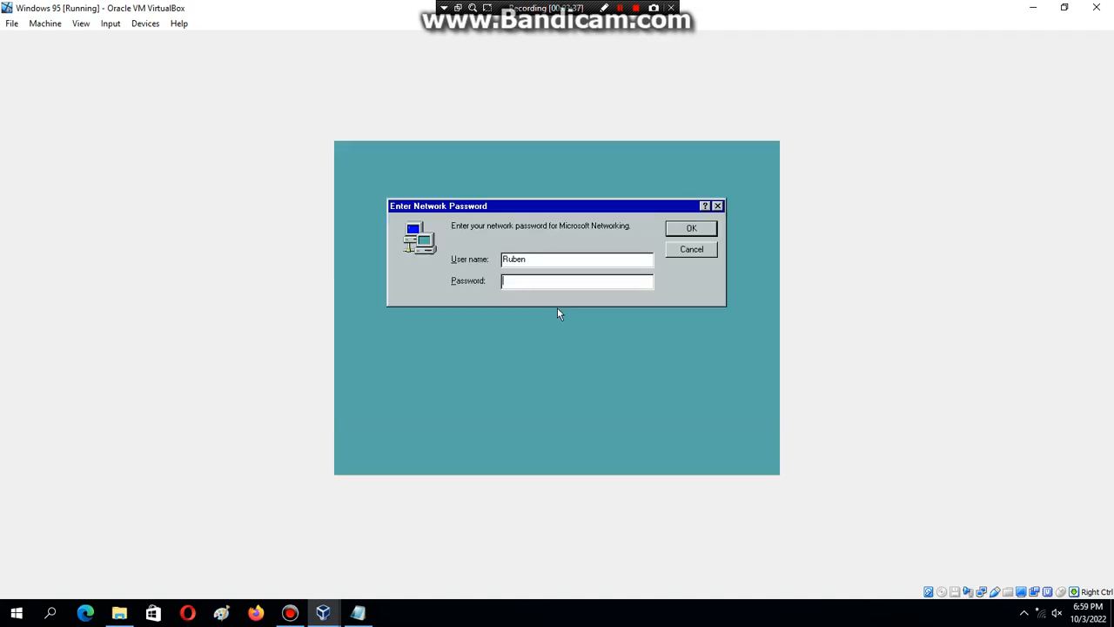
Accept the network password prompt, disable the startup Welcome screen, and close it
{"action": "left_click", "coordinate": [691, 228]}
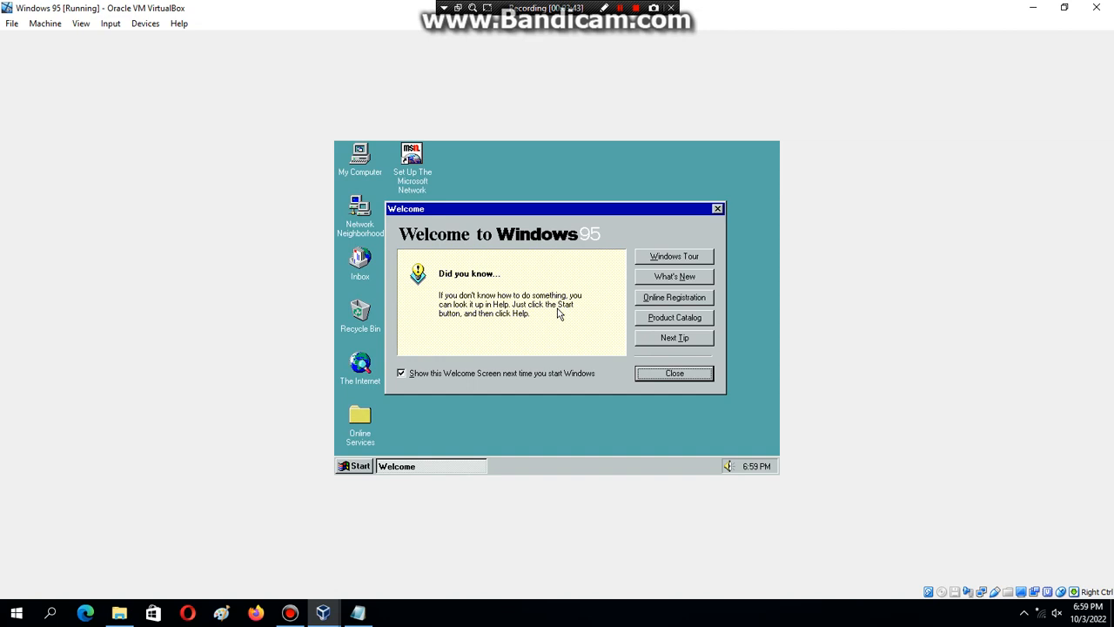
{"action": "left_click", "coordinate": [401, 373]}
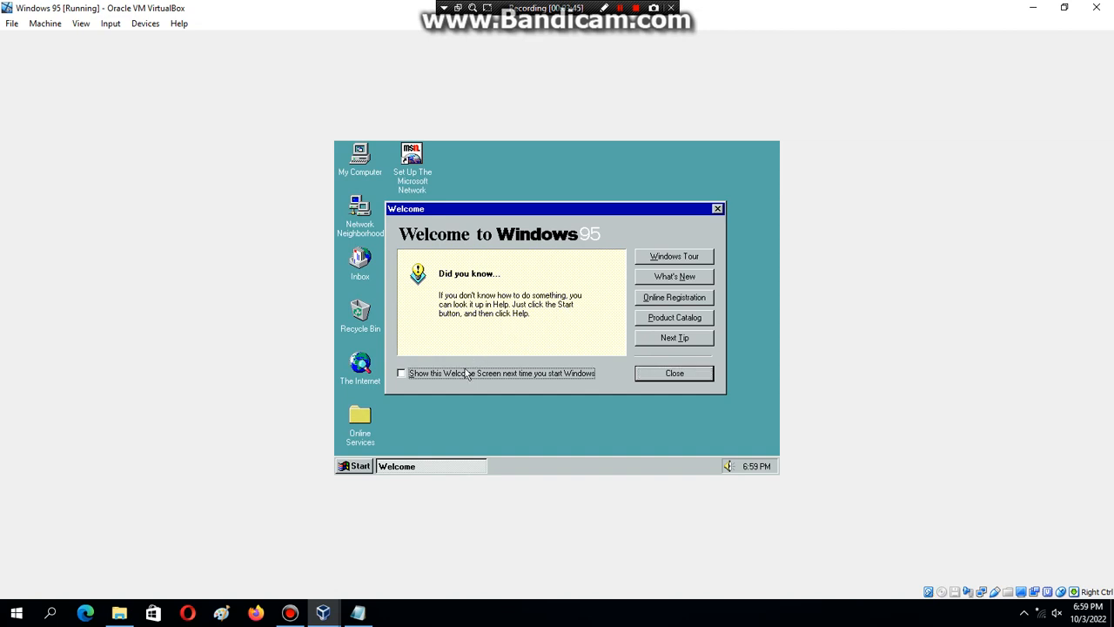
{"action": "left_click", "coordinate": [673, 372]}
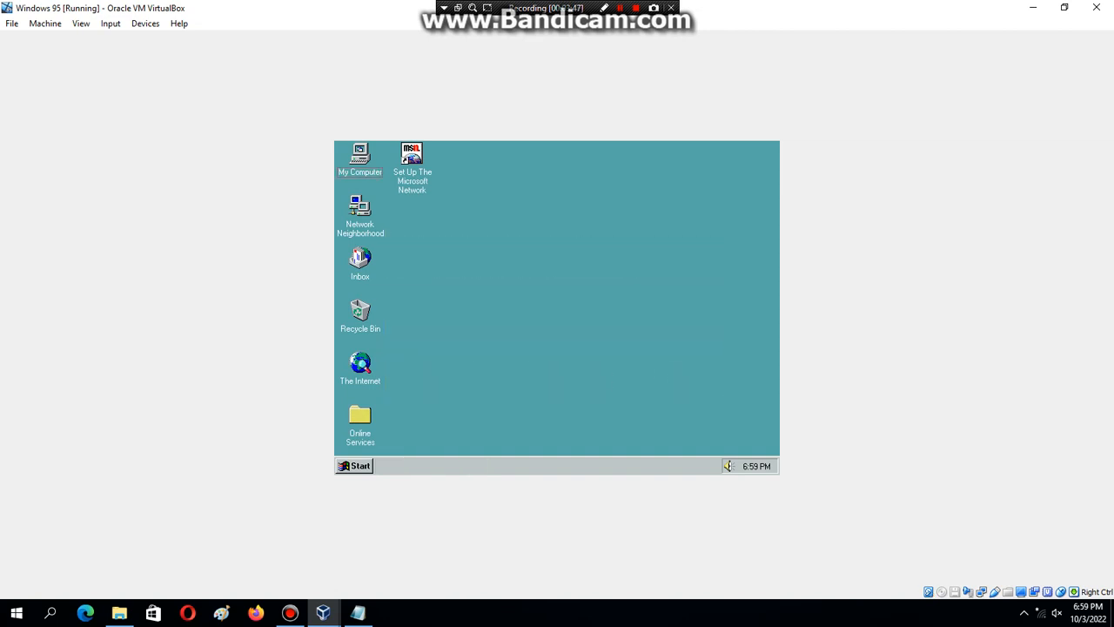
{"action": "mouse_move", "coordinate": [415, 261]}
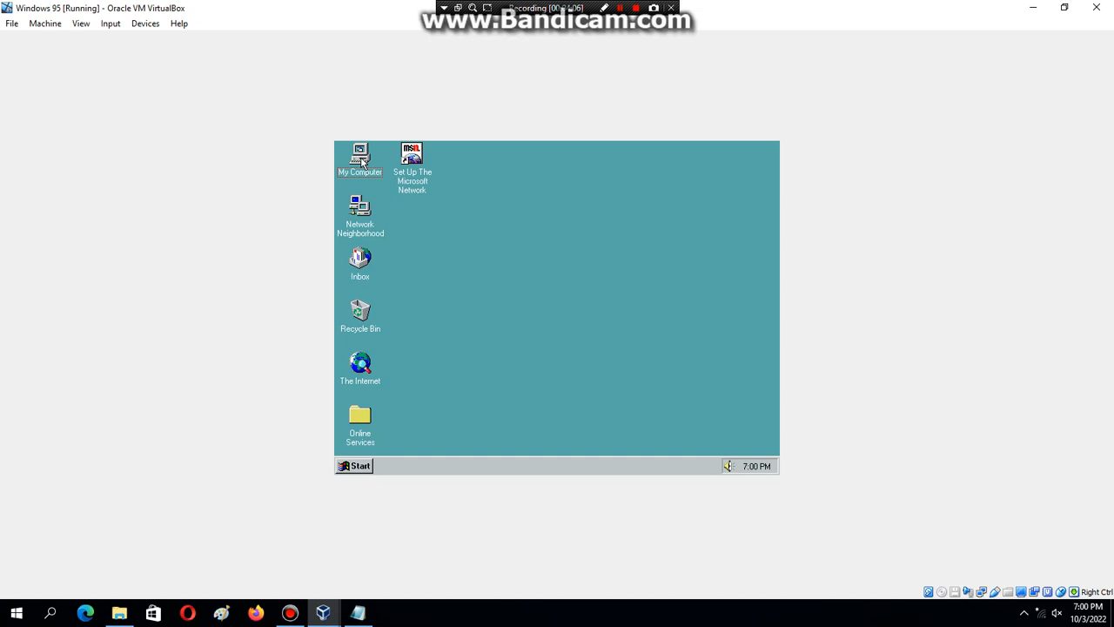
{"action": "left_click", "coordinate": [359, 157]}
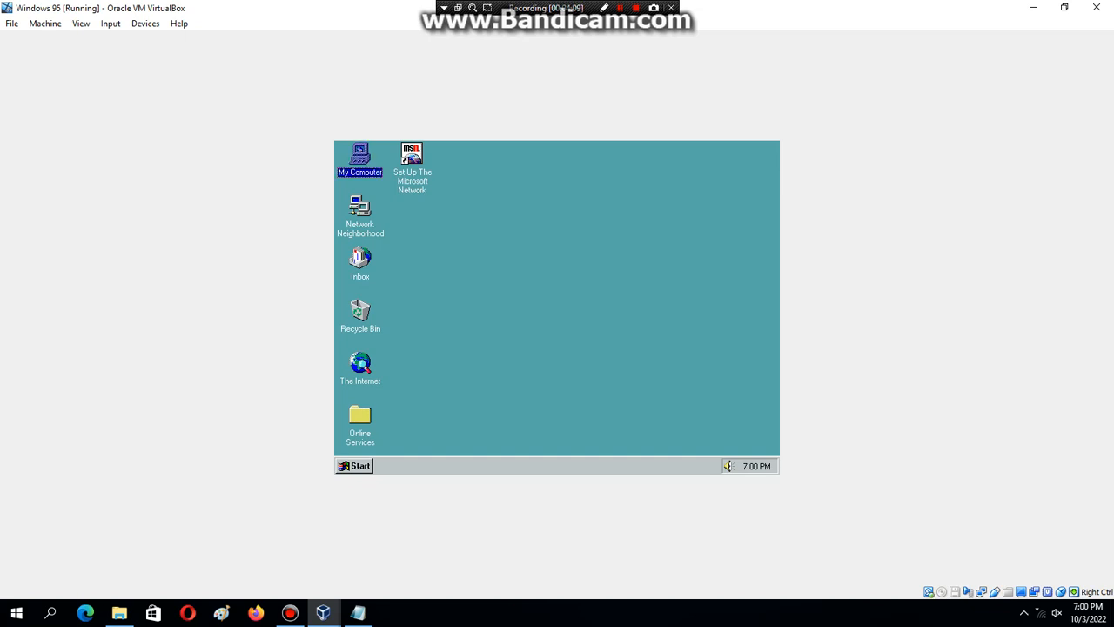
{"action": "right_click", "coordinate": [360, 157]}
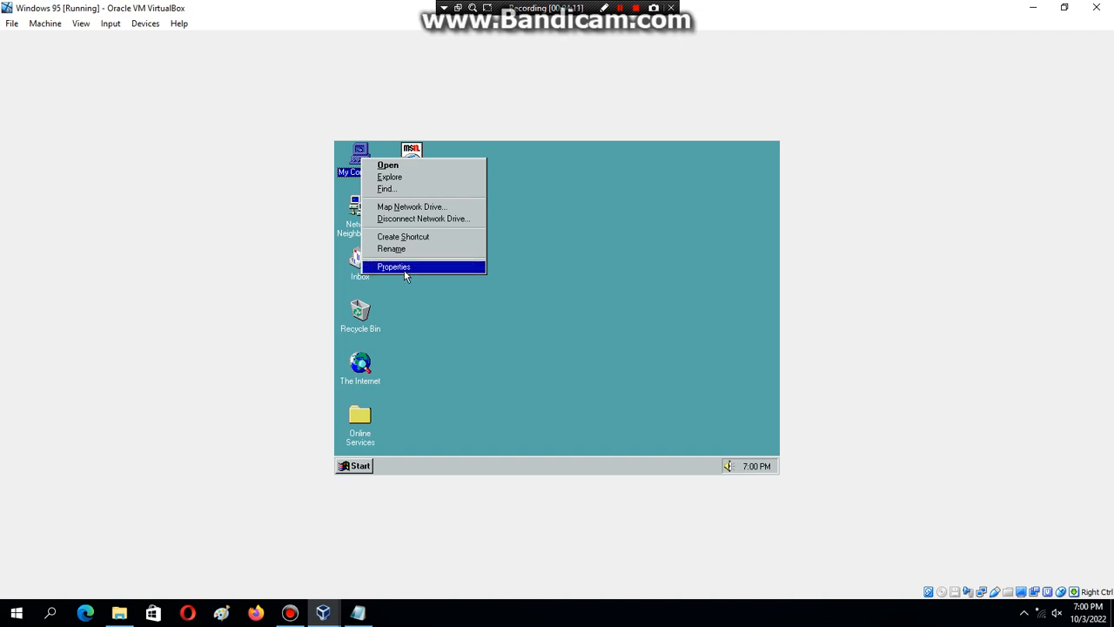
{"action": "left_click", "coordinate": [393, 267]}
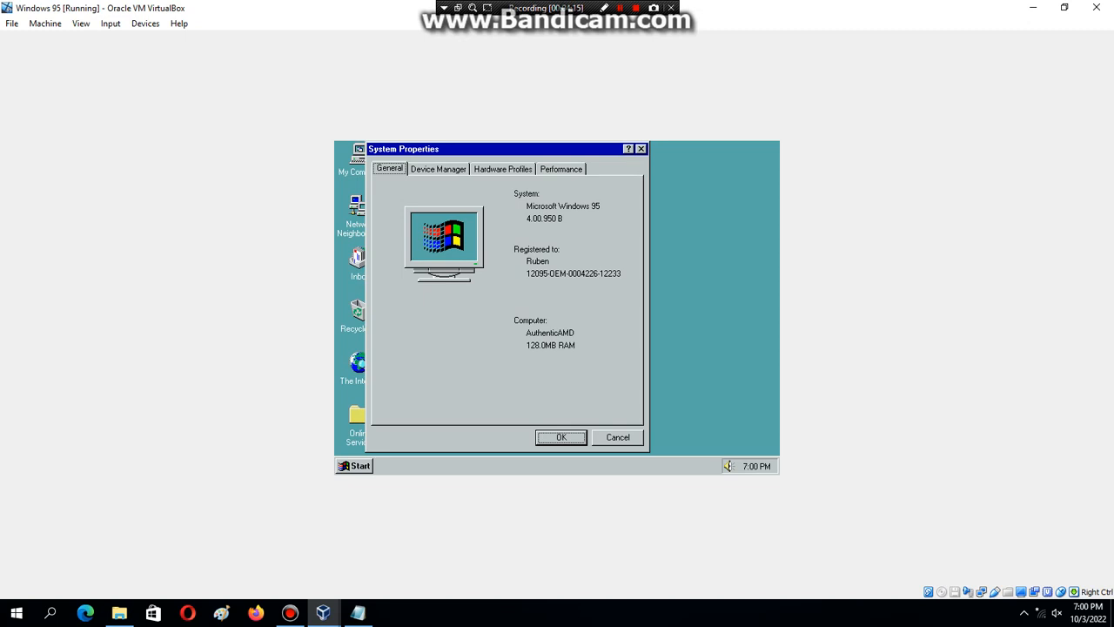
{"action": "left_click", "coordinate": [561, 437]}
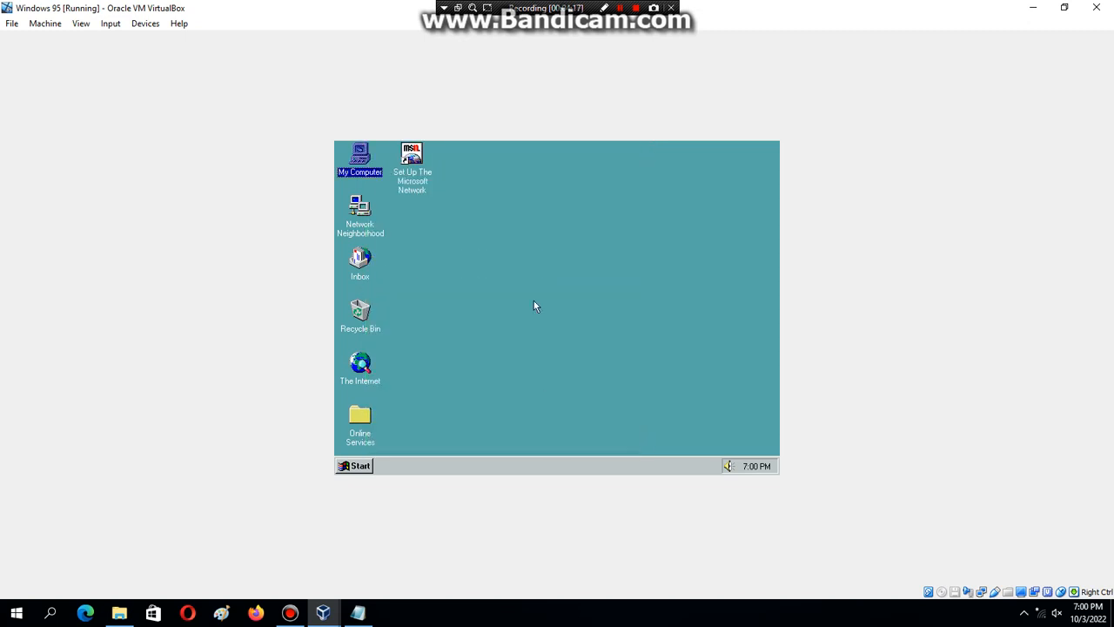